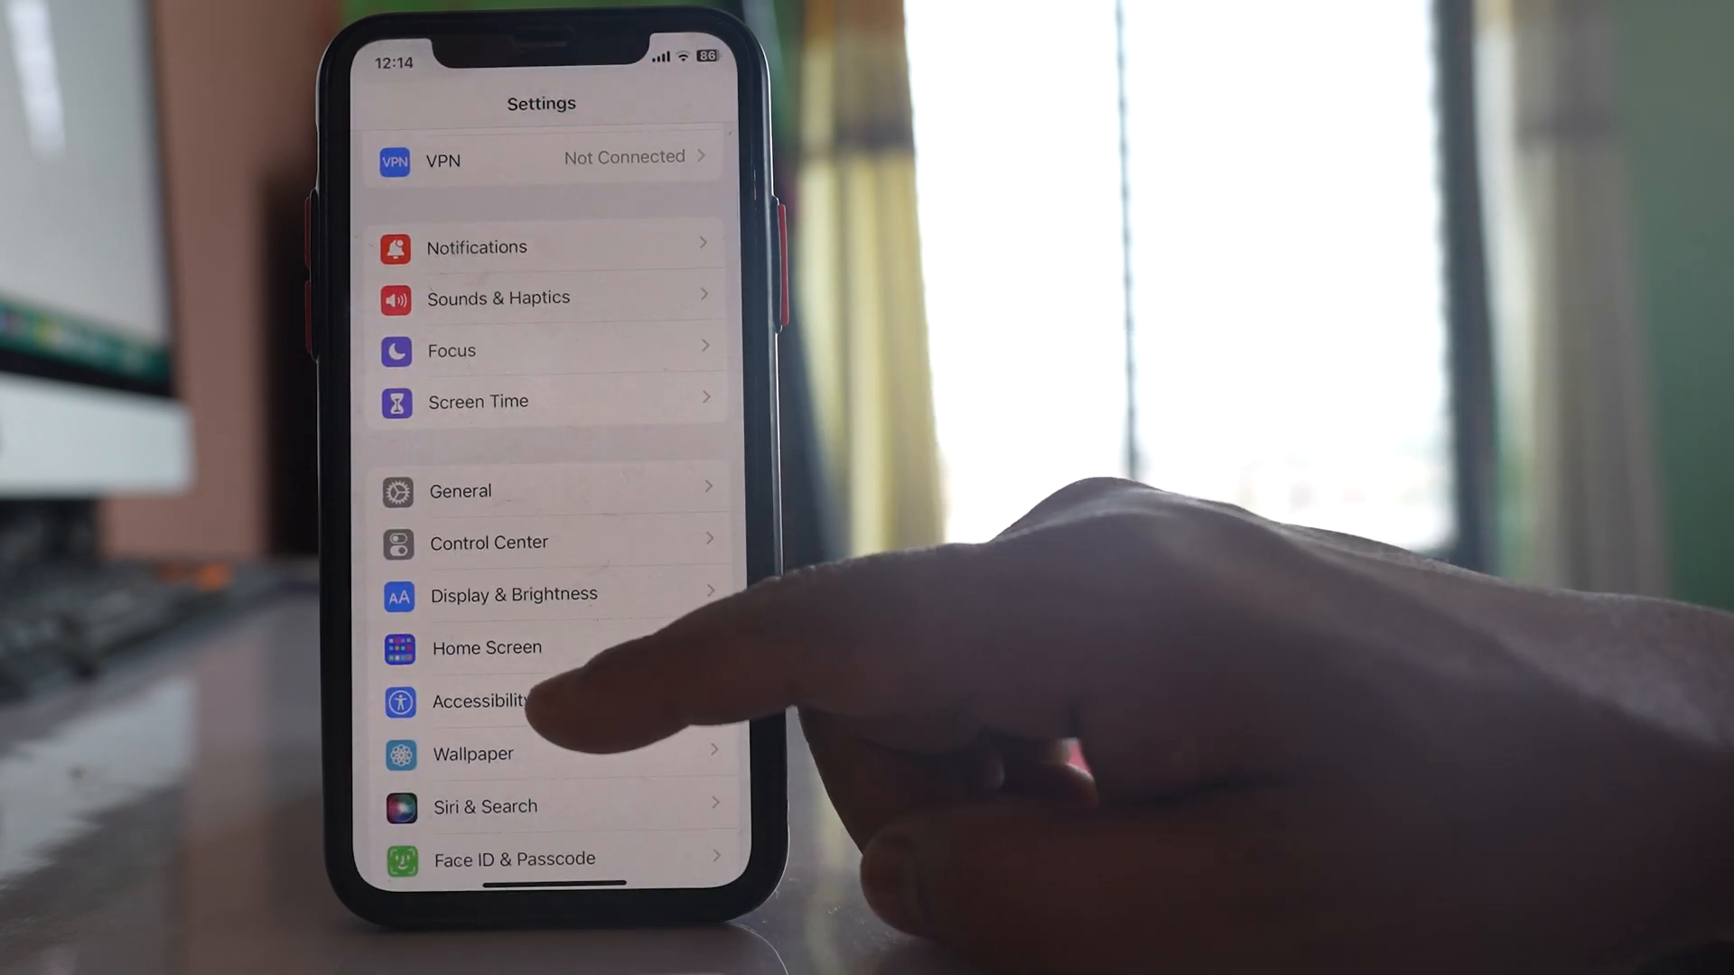
Switch Auto-Brightness off under Accessibility Display & Text Size.
click(480, 701)
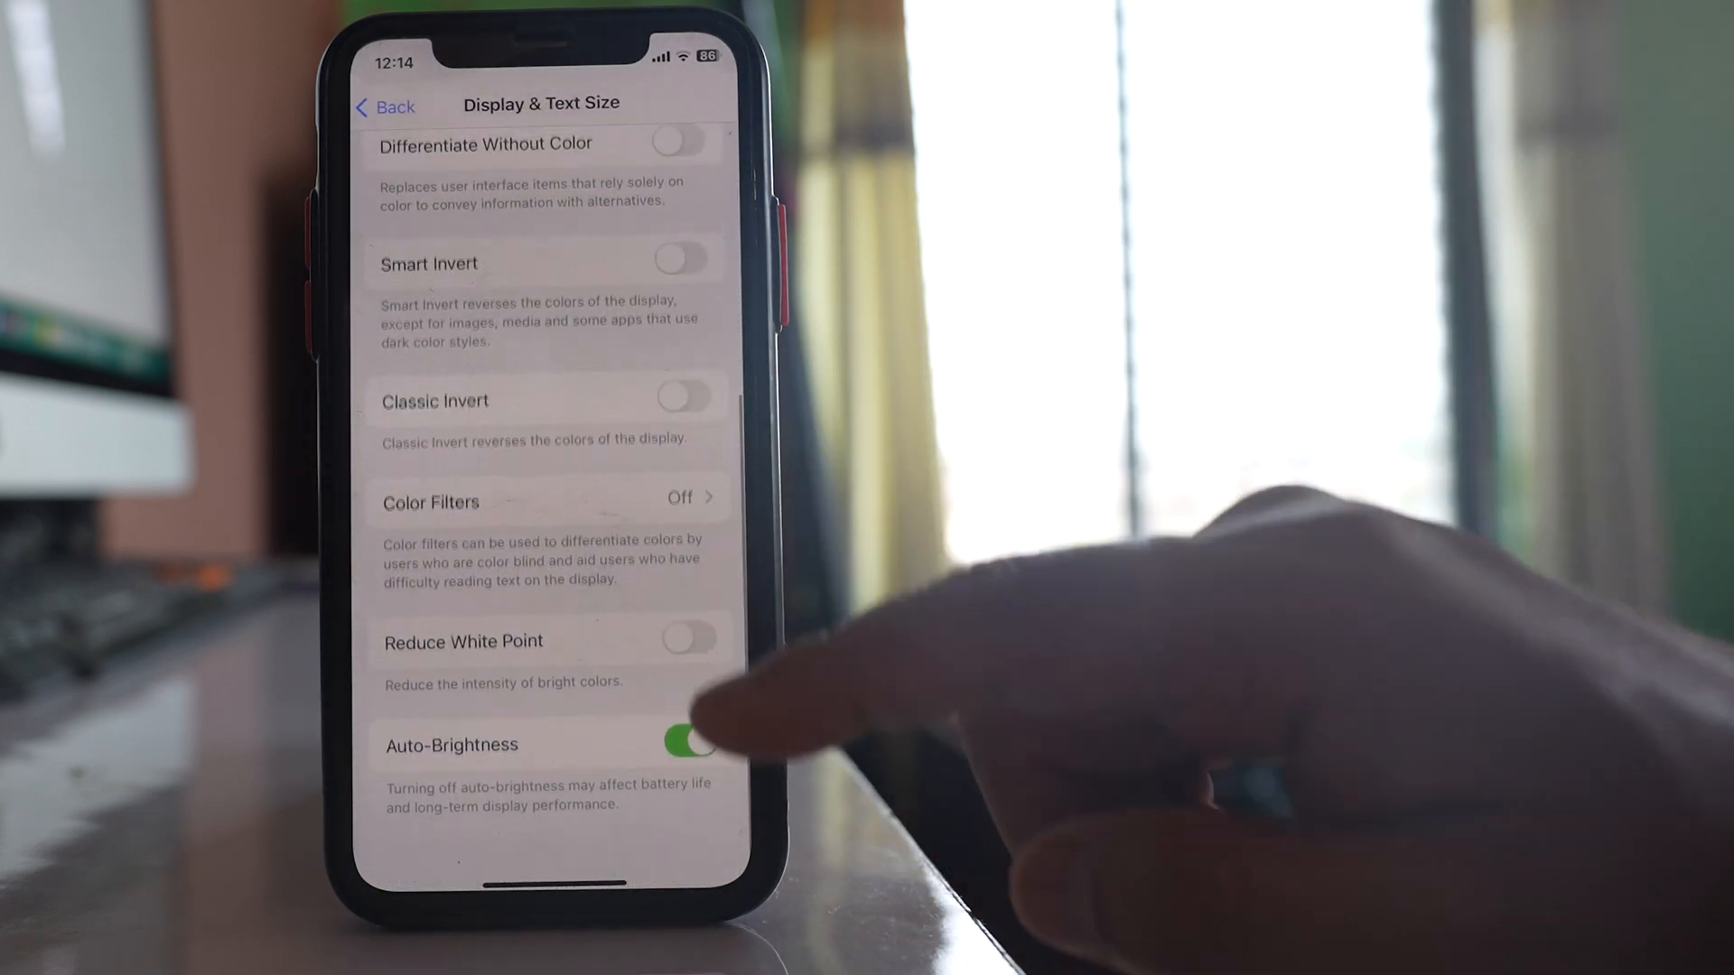
click(690, 751)
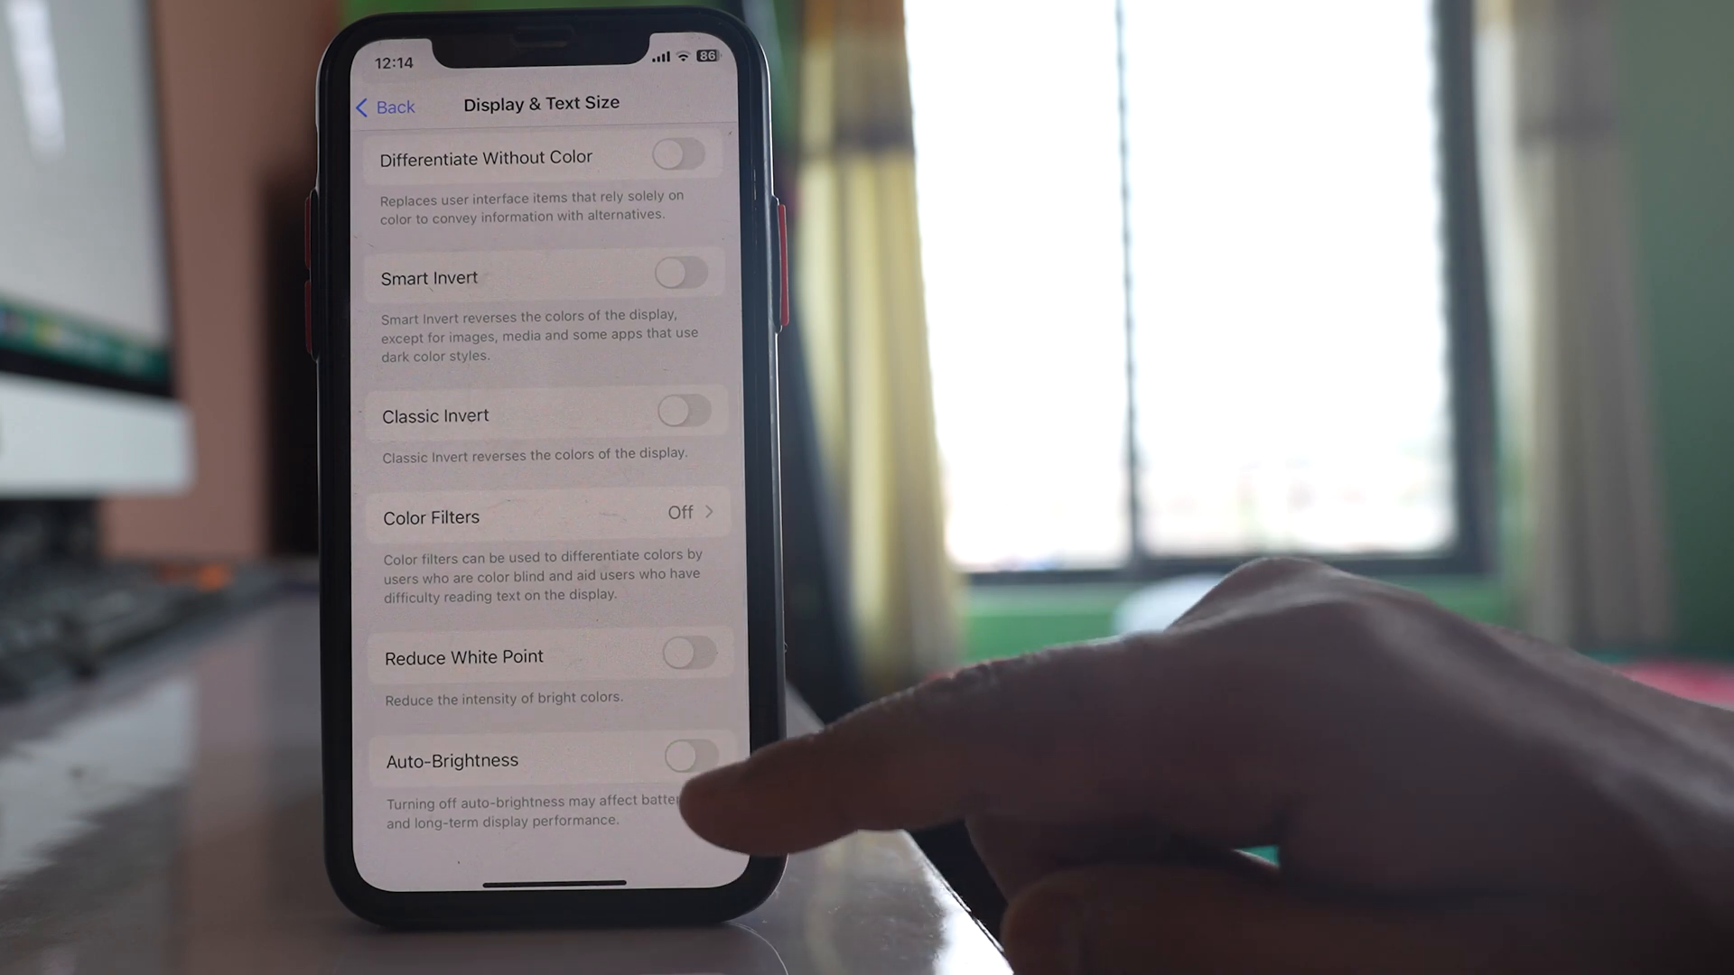
click(690, 759)
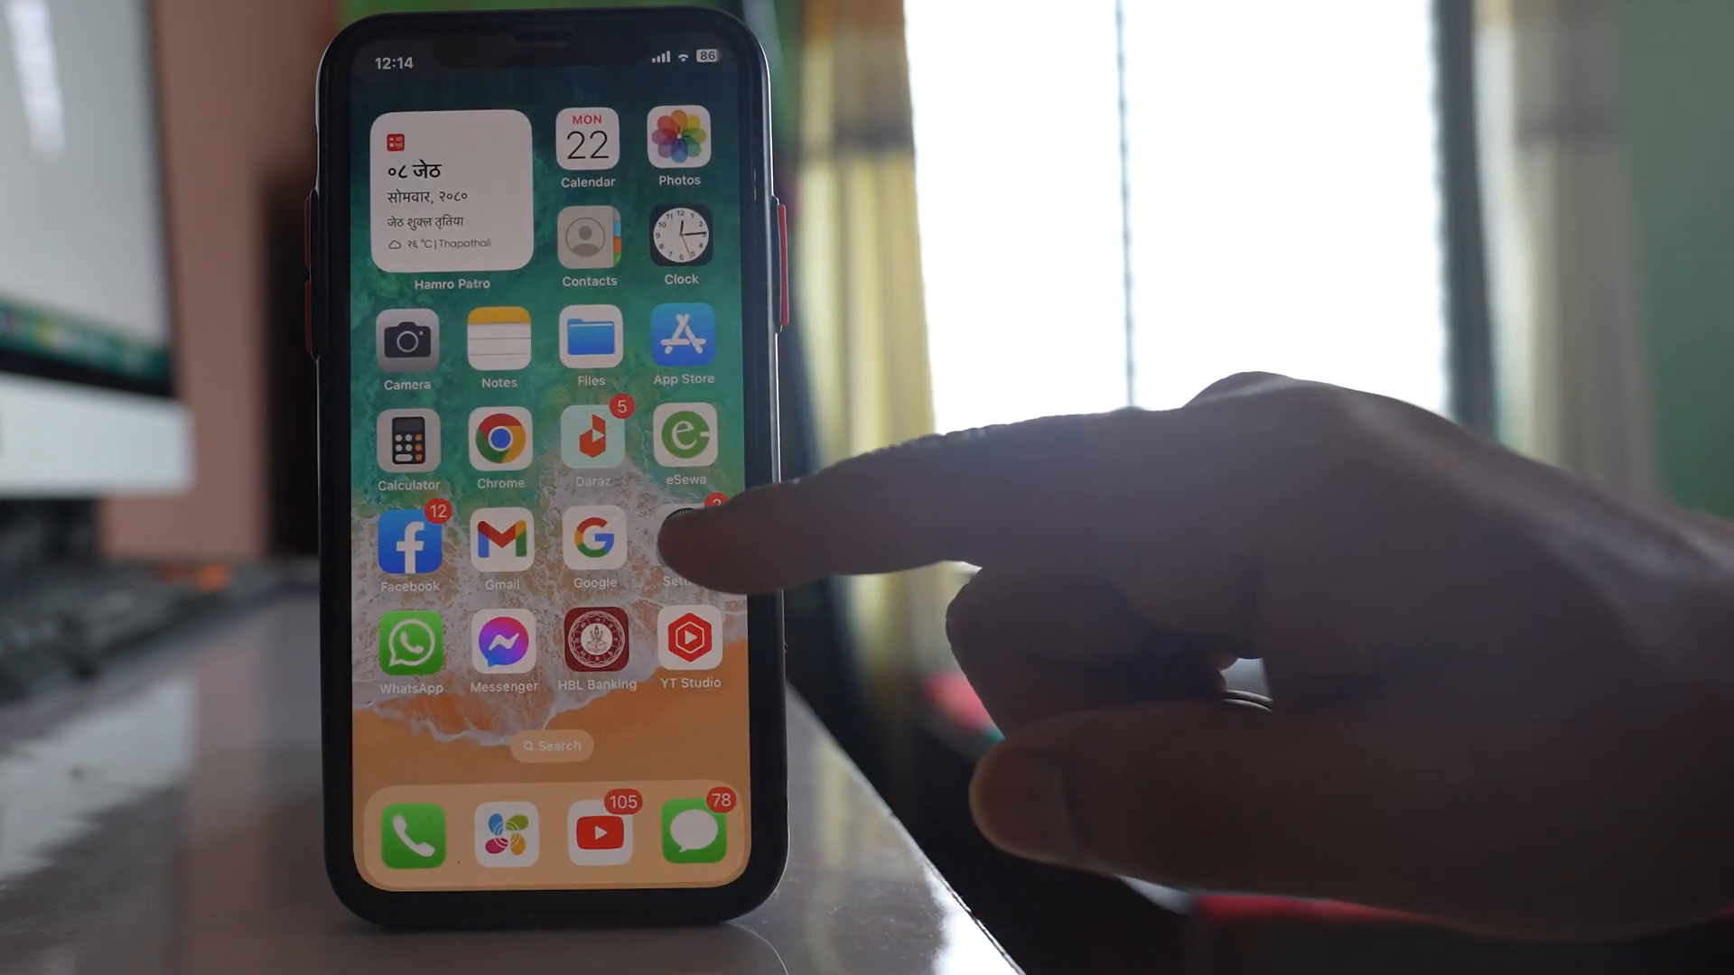
Change the Appearance to Light in Display & Brightness, keeping Automatic on.
click(682, 541)
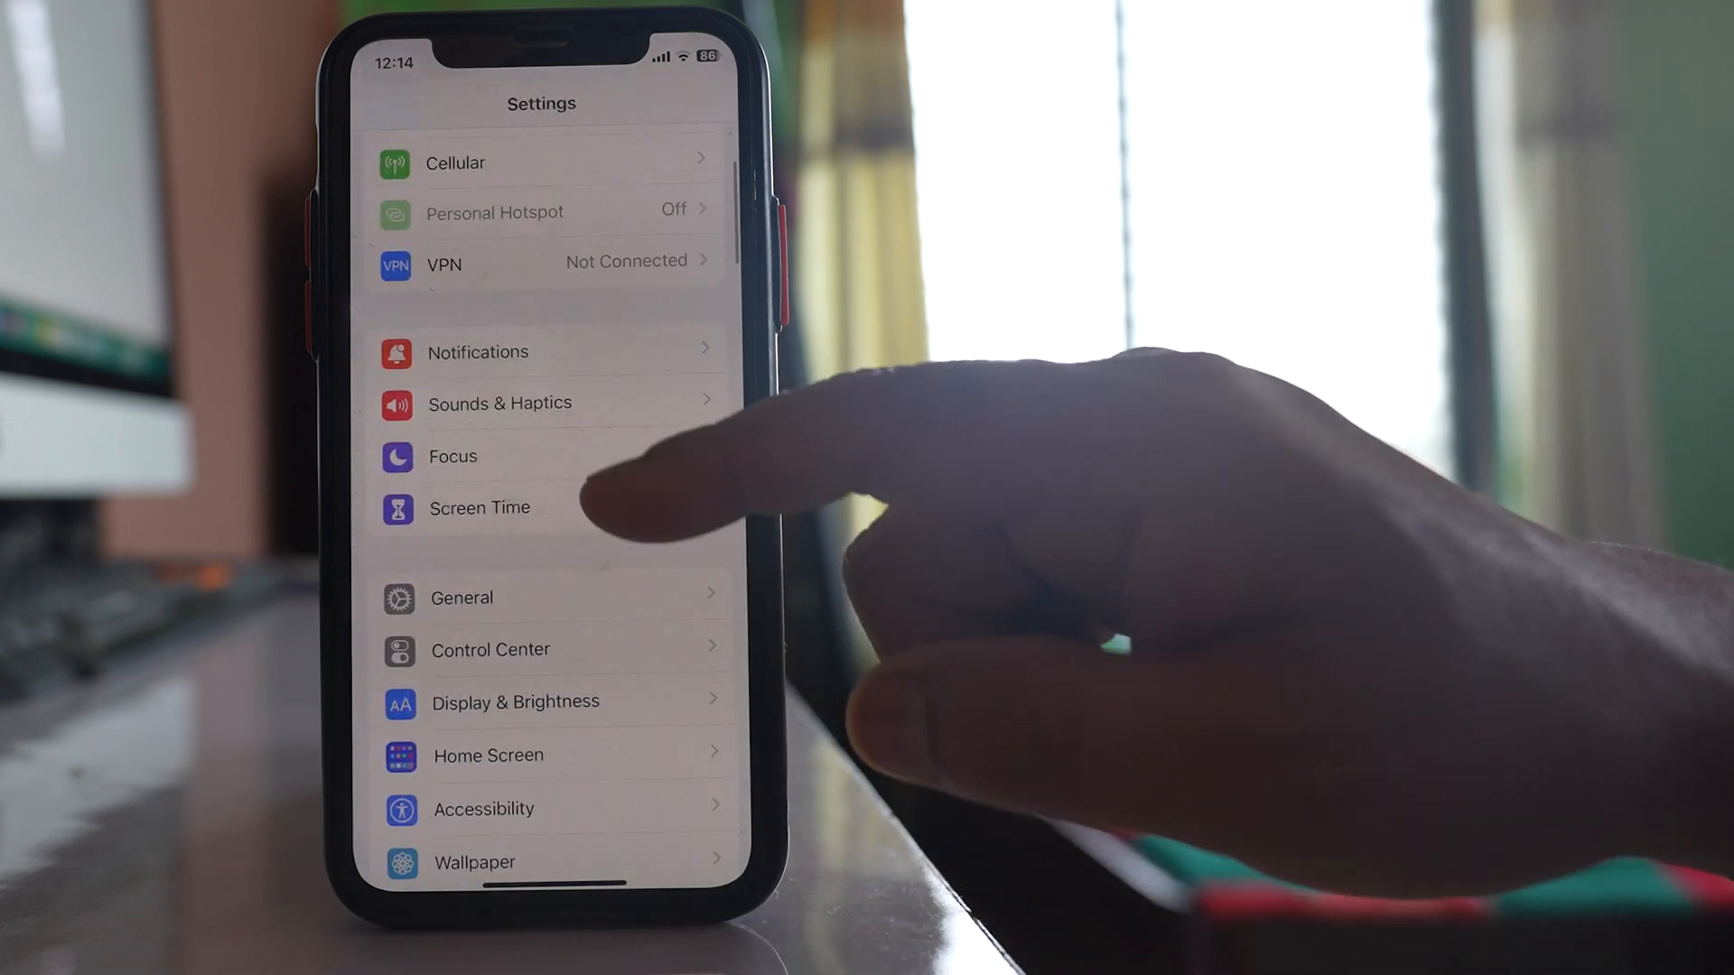
click(515, 700)
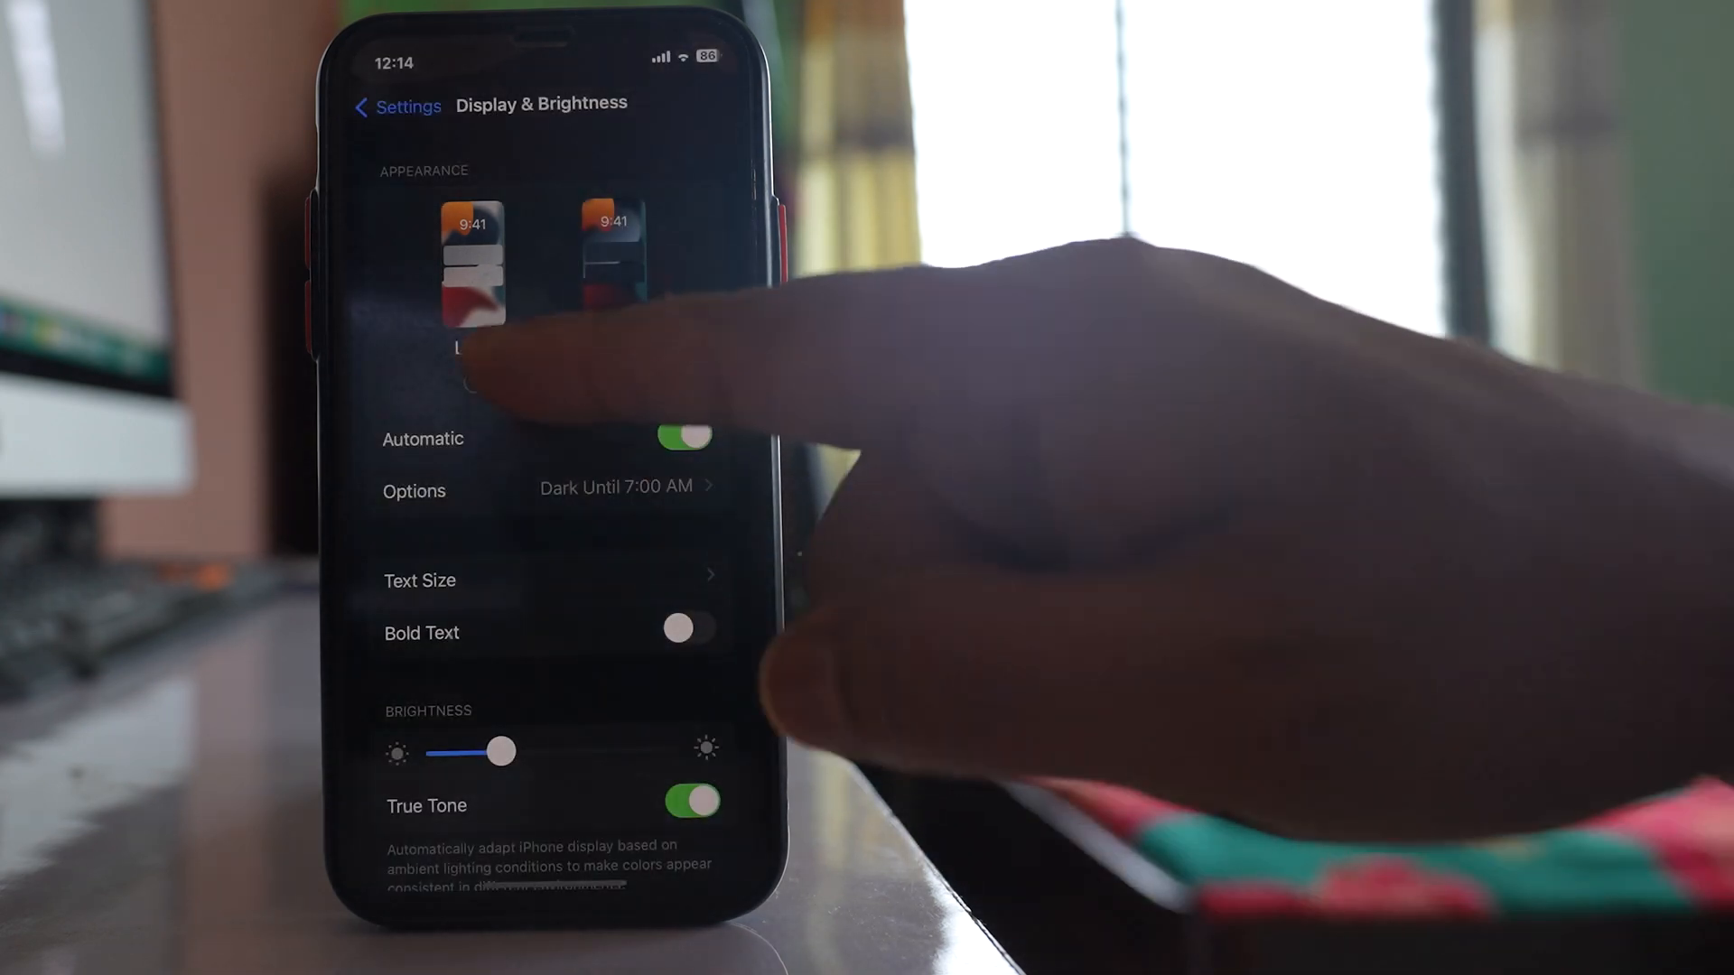
click(473, 262)
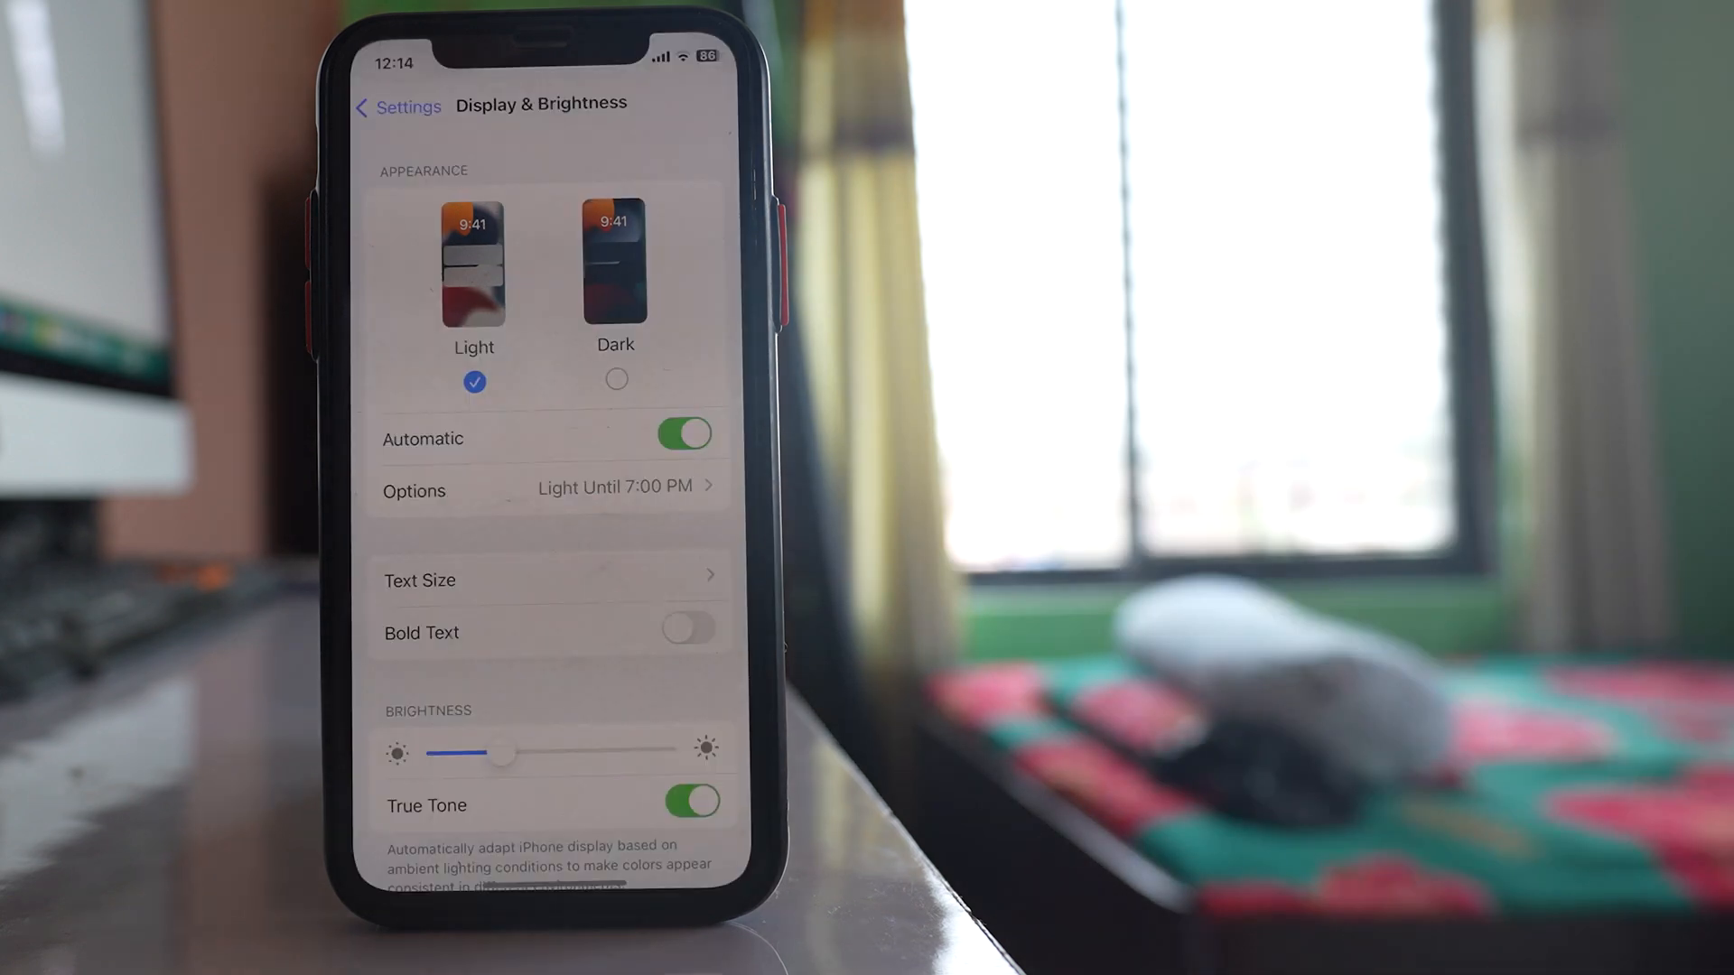
Switch True Tone off and reach the Night Shift page with both schedules off.
scroll(down, 3)
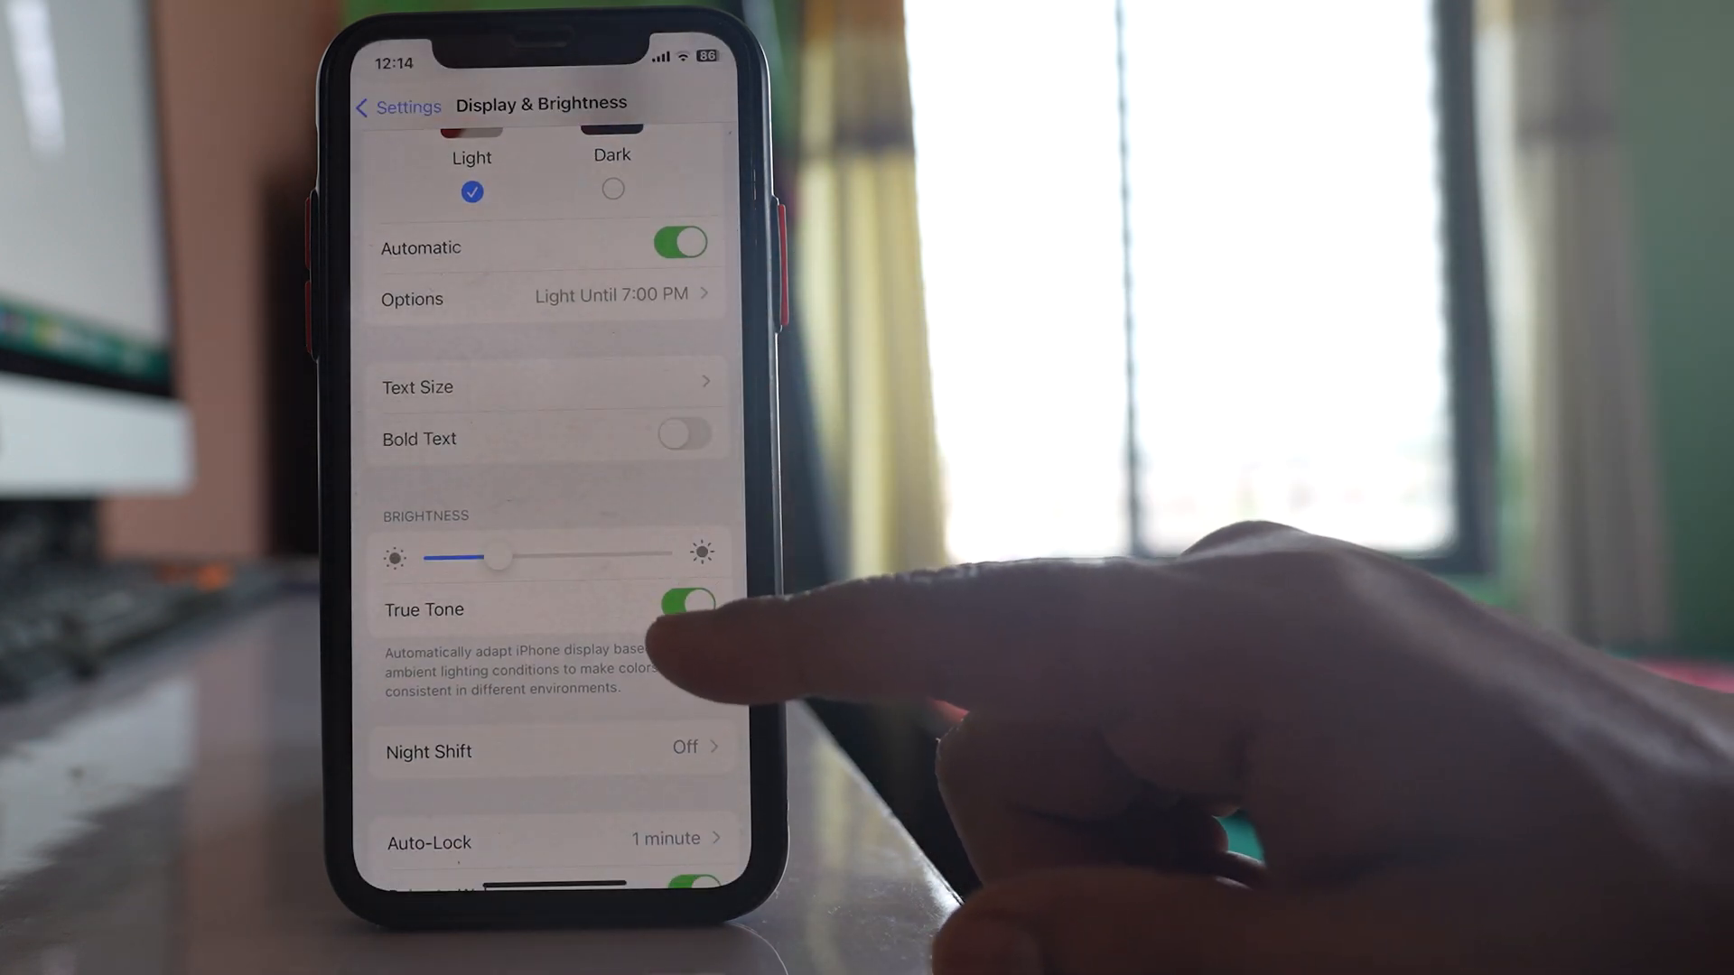
click(686, 600)
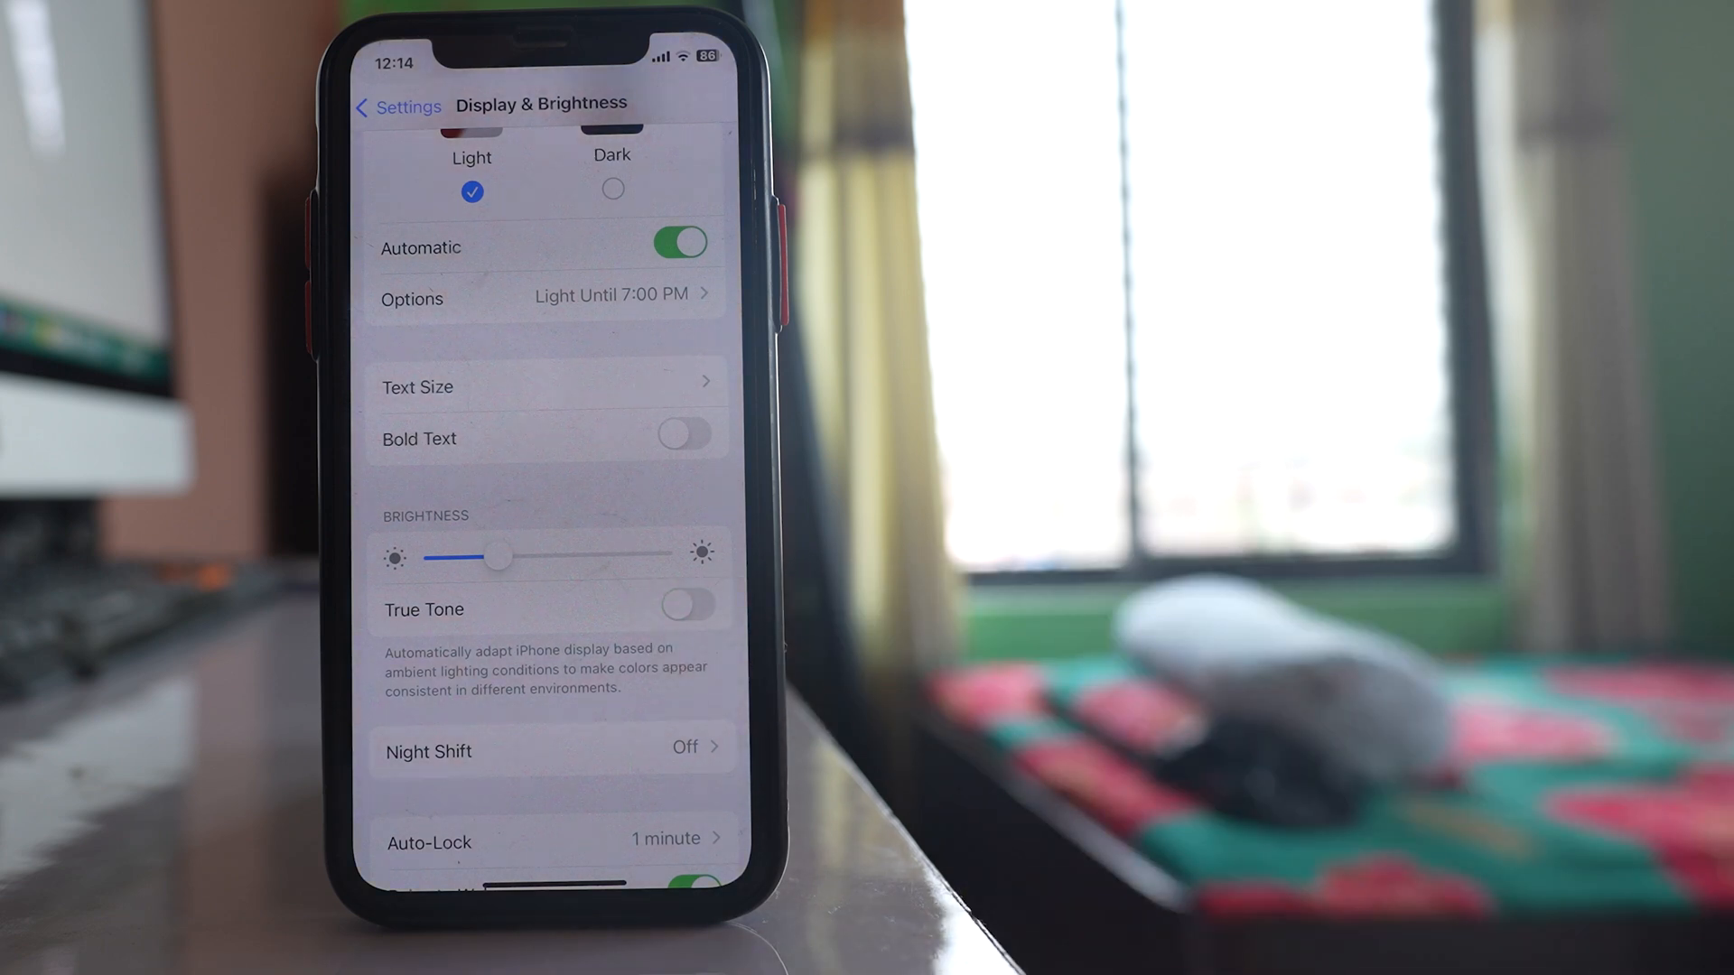
mouse_move(939, 687)
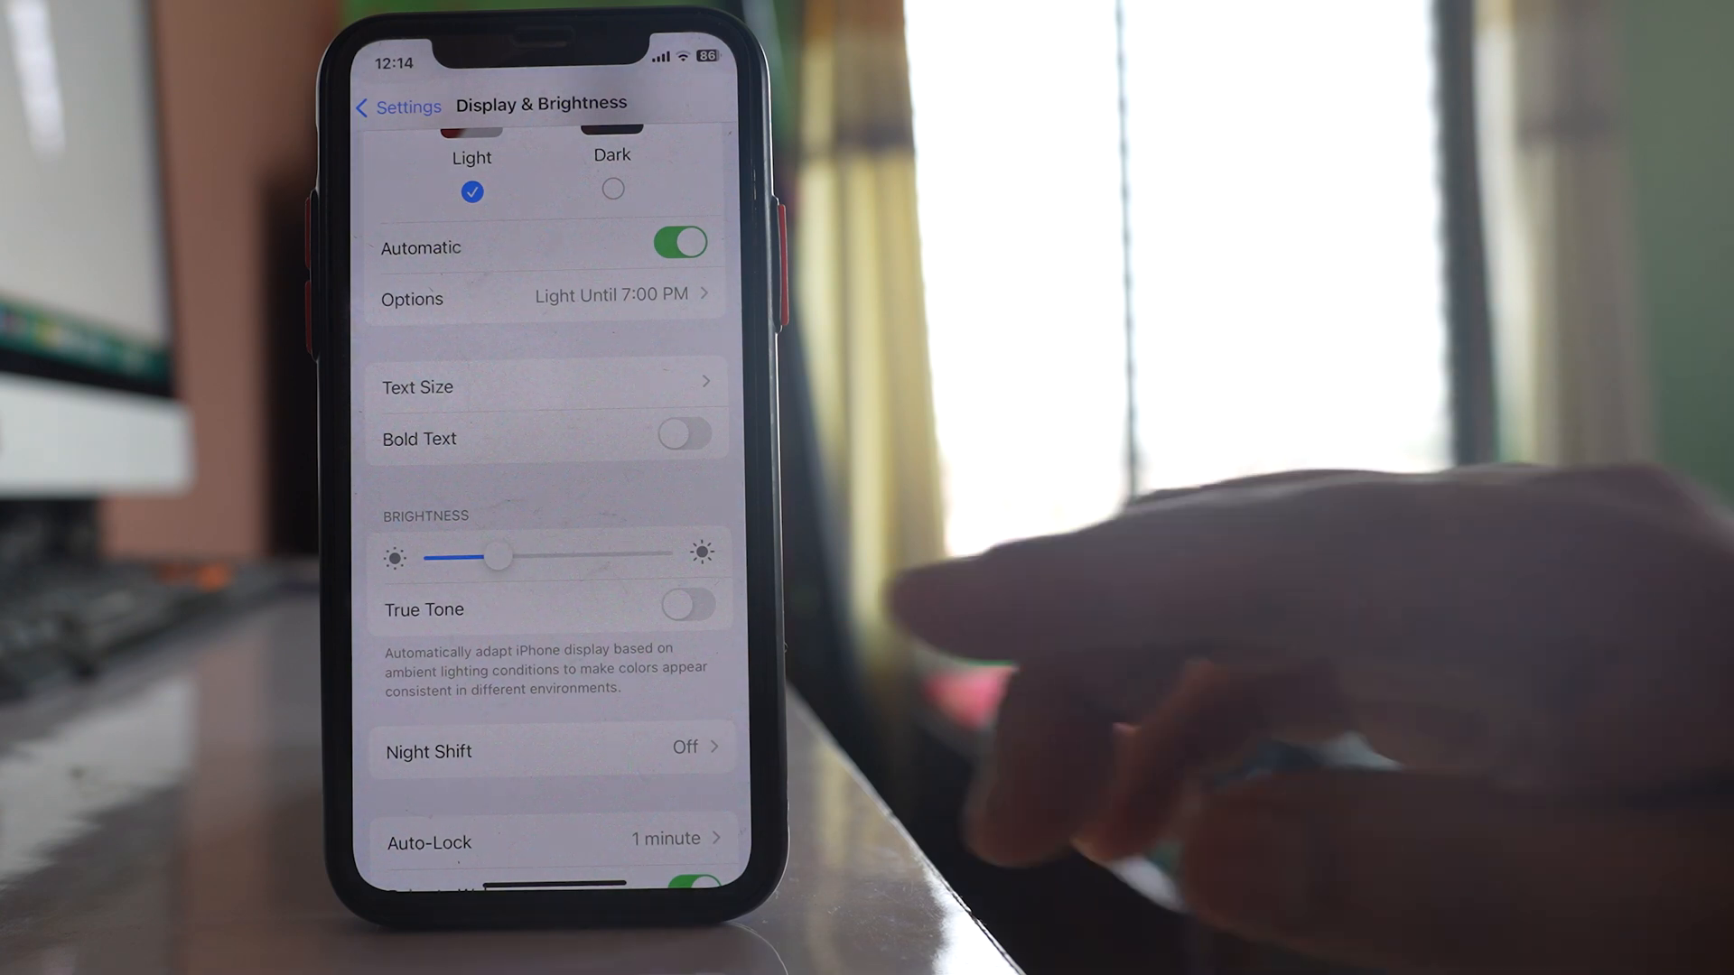
click(686, 605)
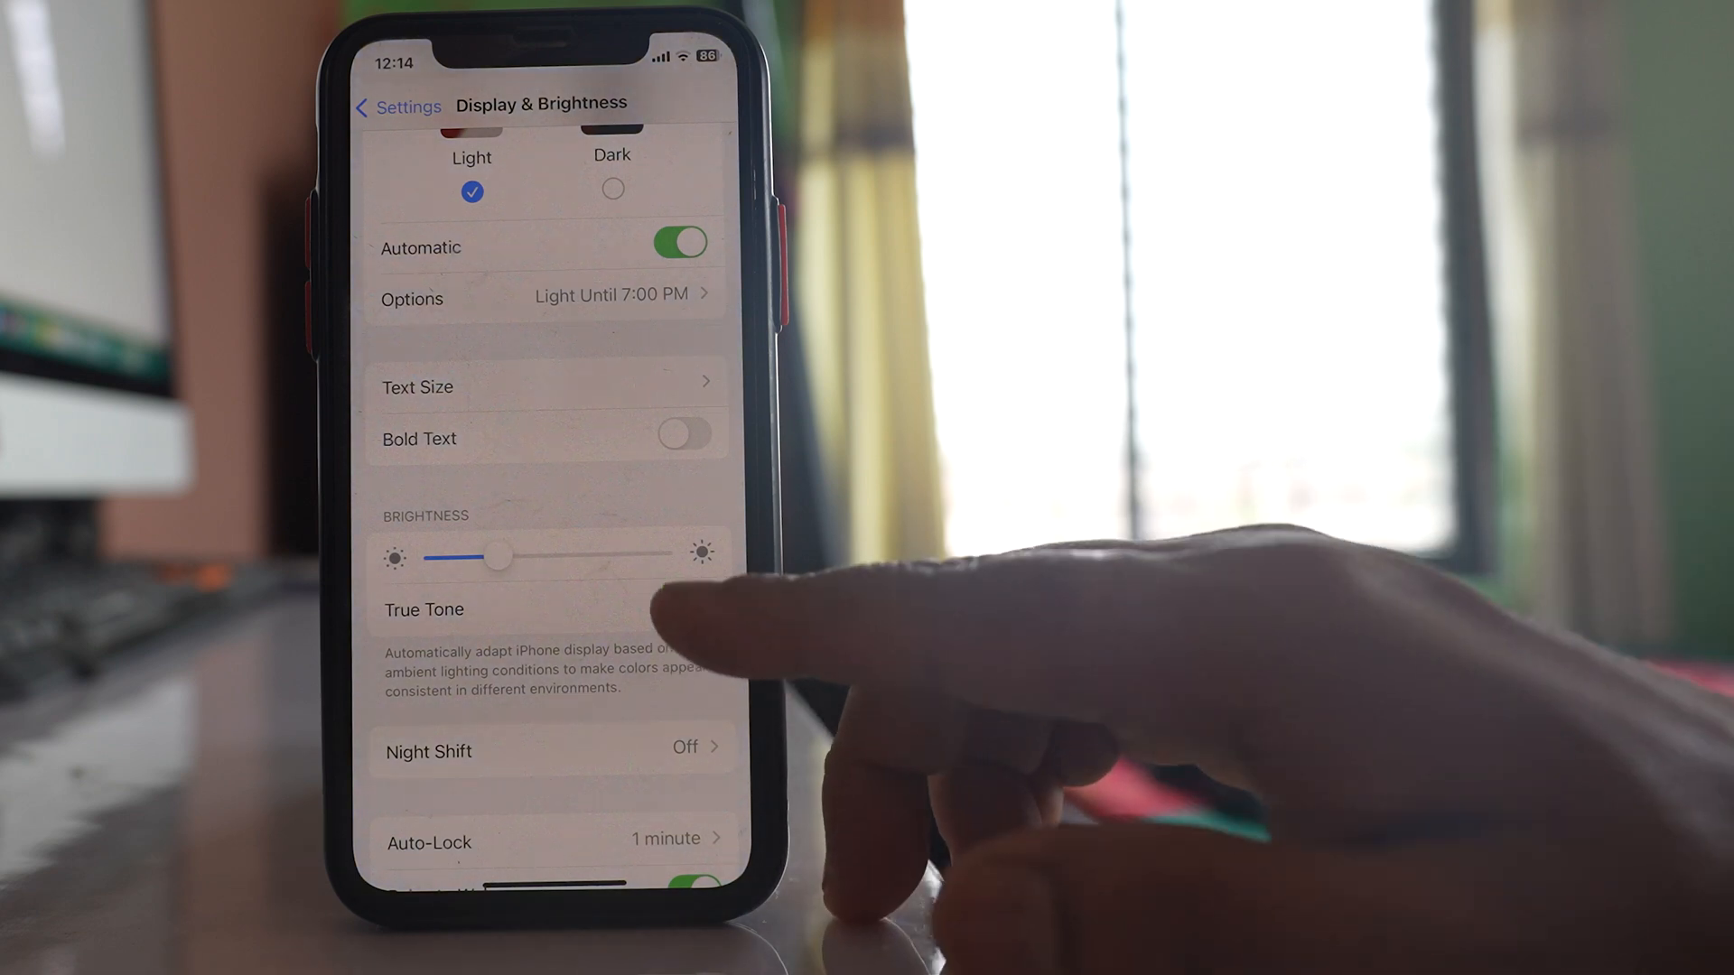
click(549, 747)
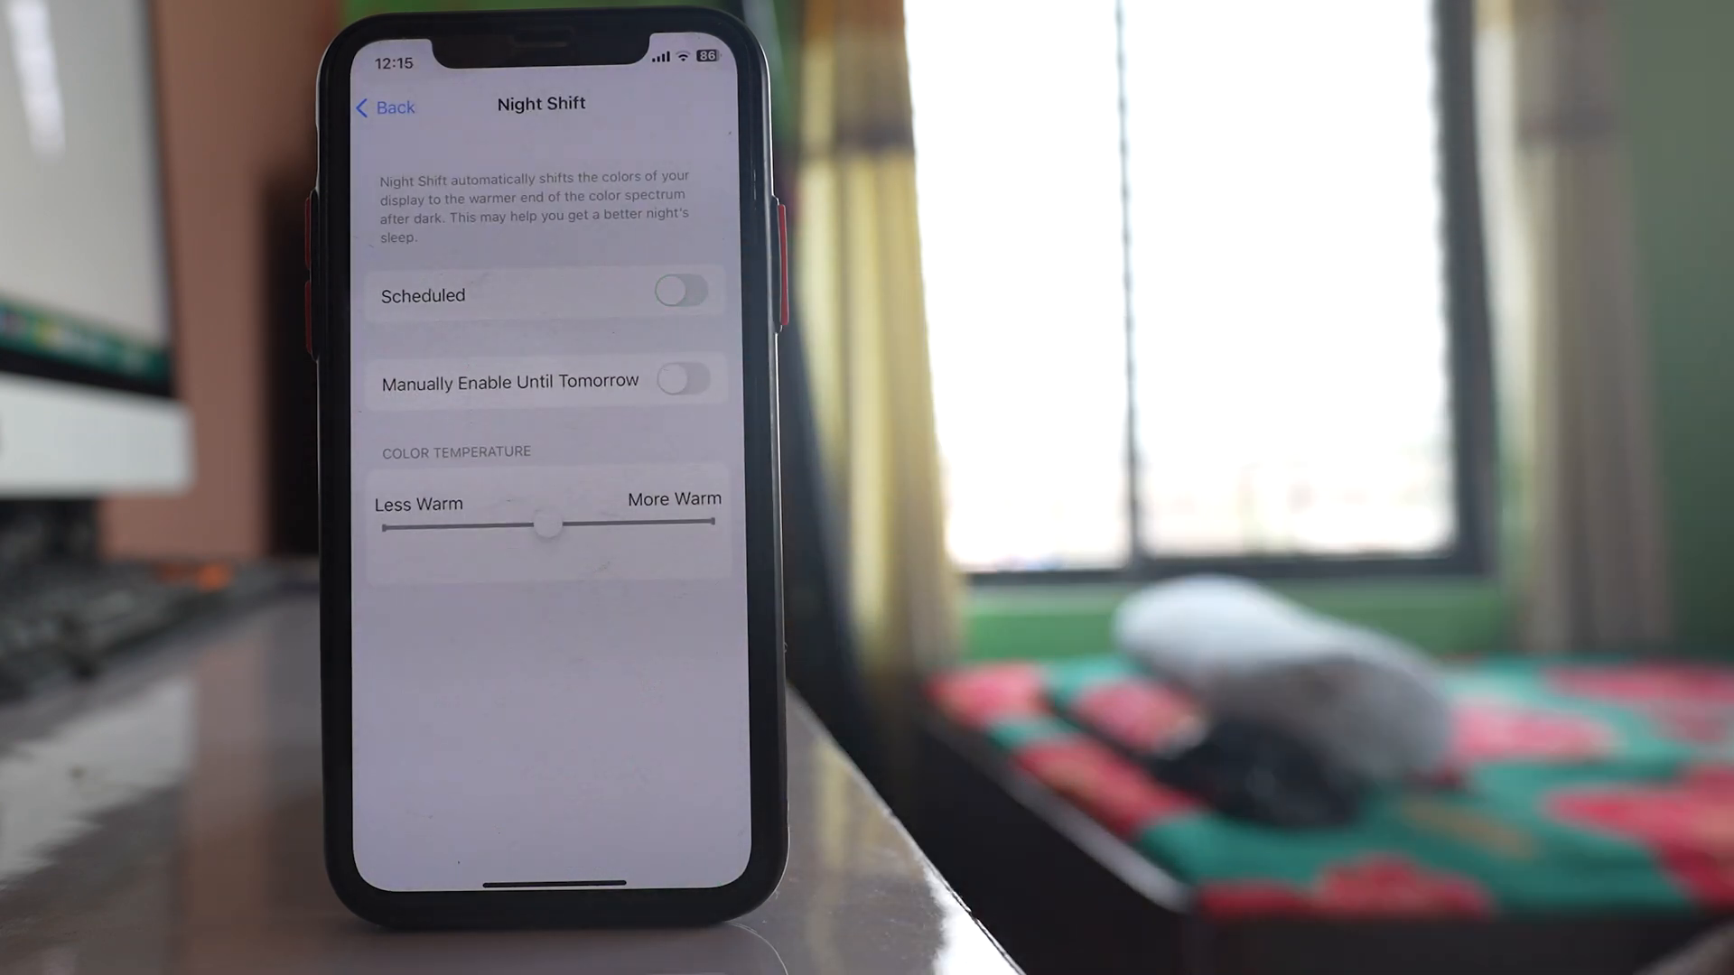
click(384, 107)
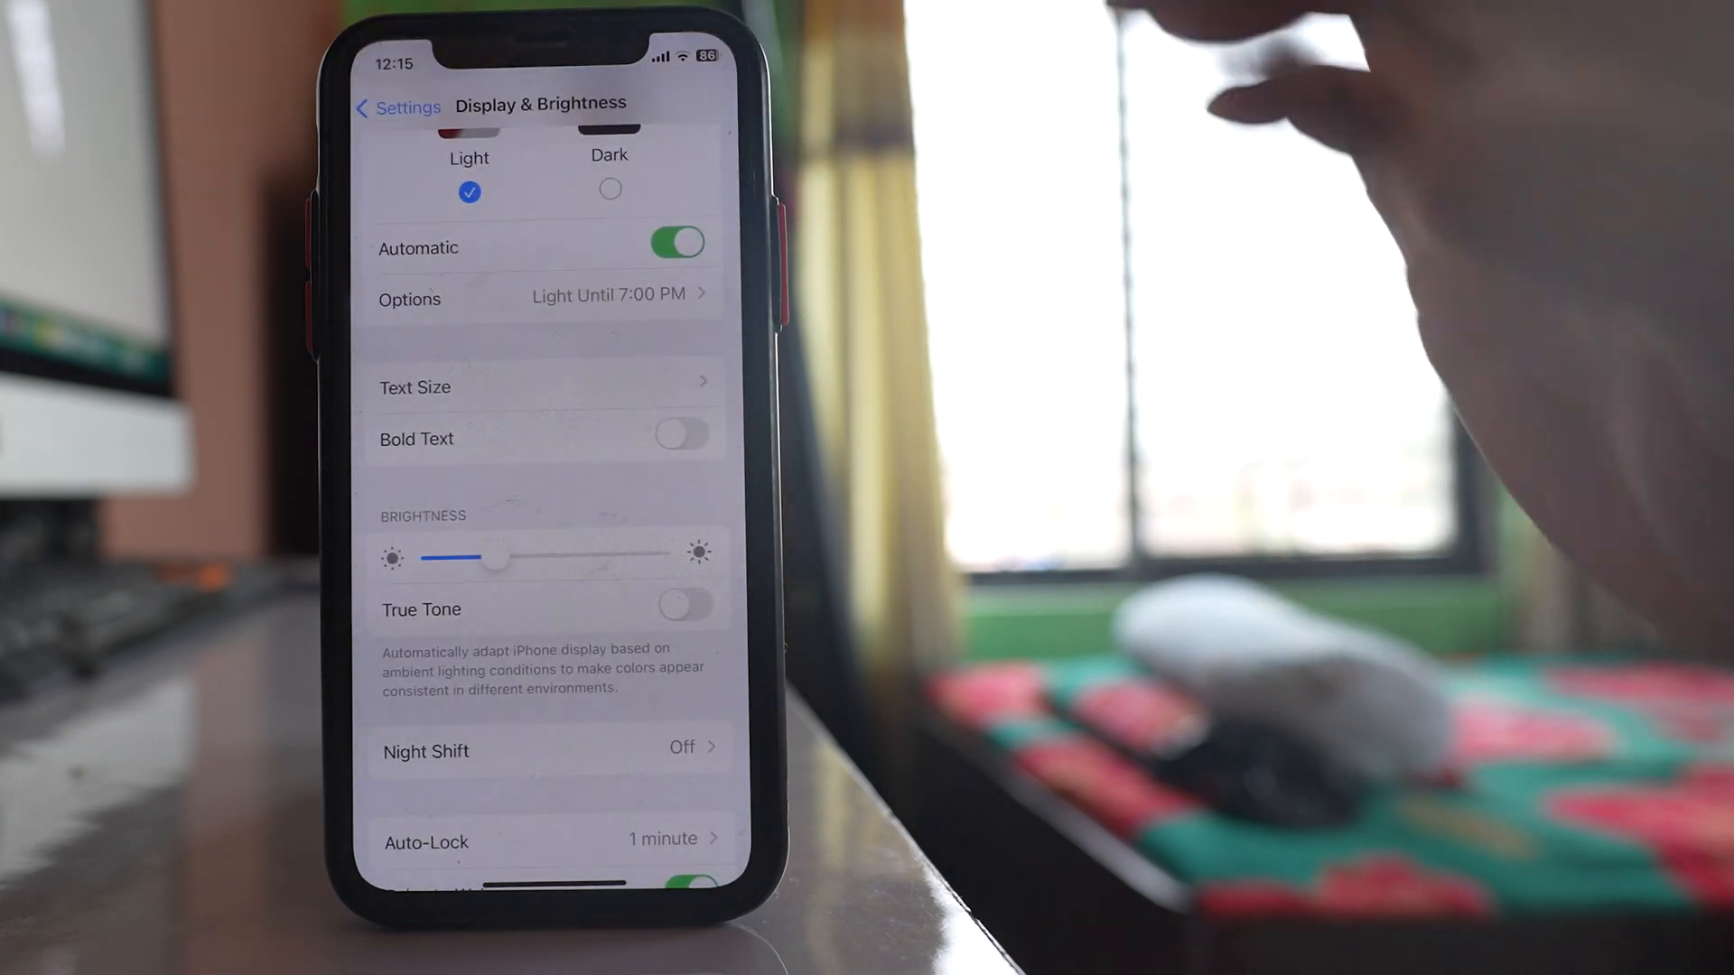